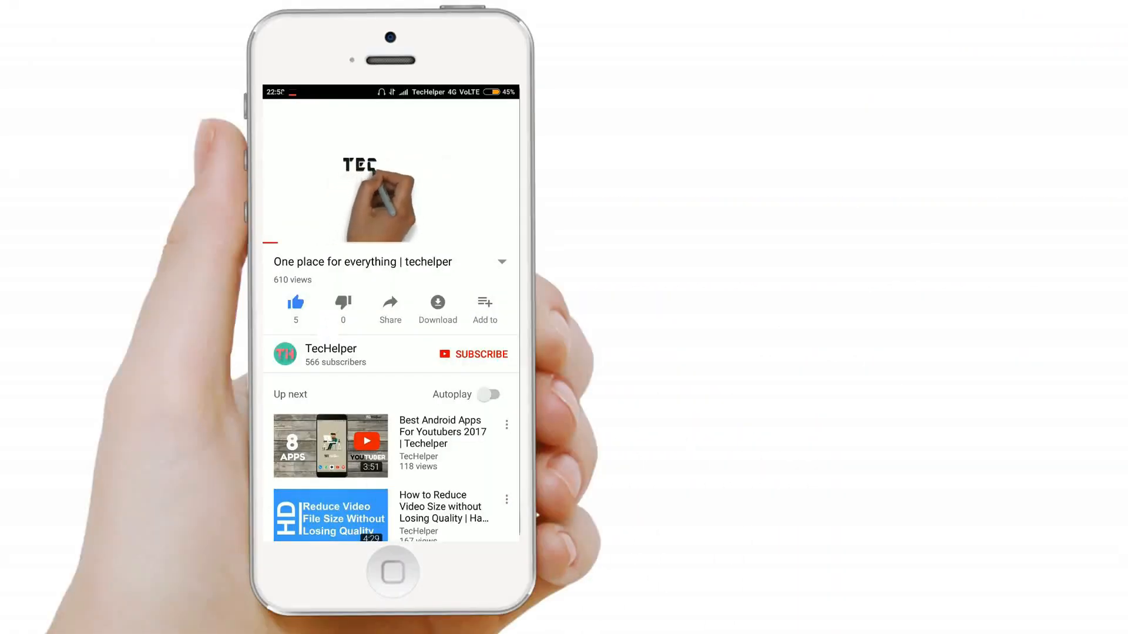
Subscribe to the channel that posted the intro video via the red SUBSCRIBE button.
left_click(472, 353)
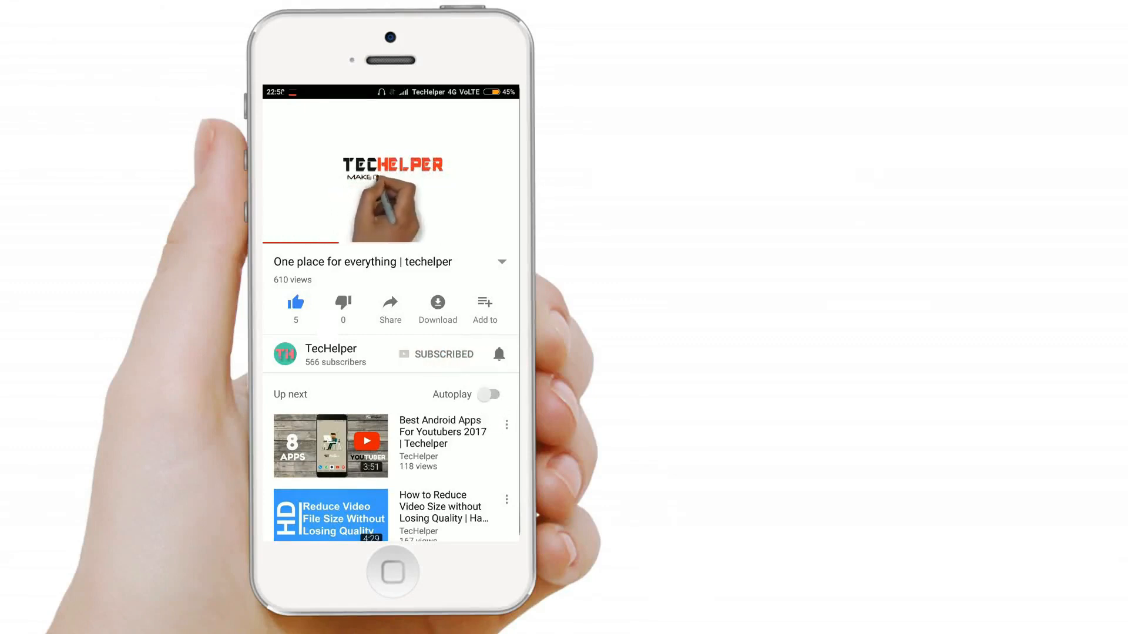
left_click(498, 354)
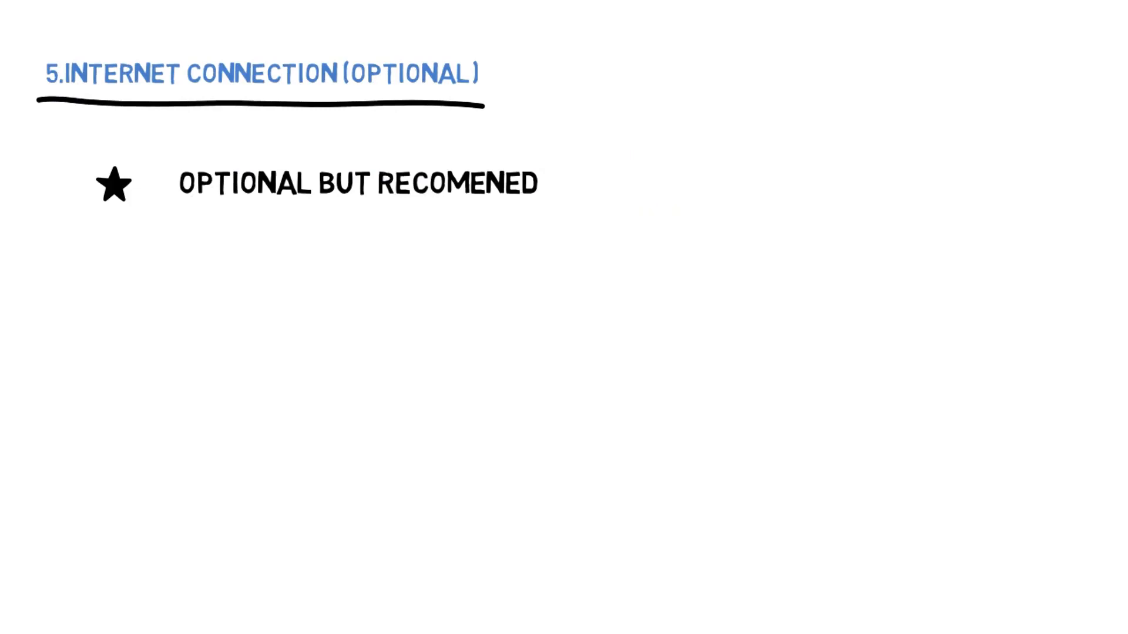
left_click(113, 267)
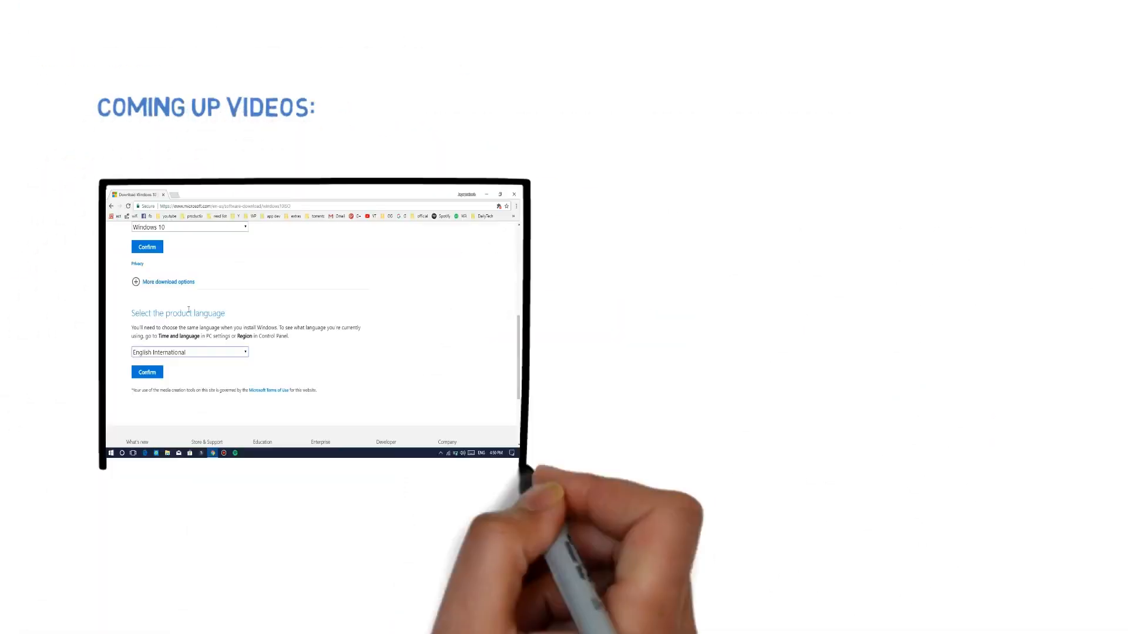
left_click(147, 373)
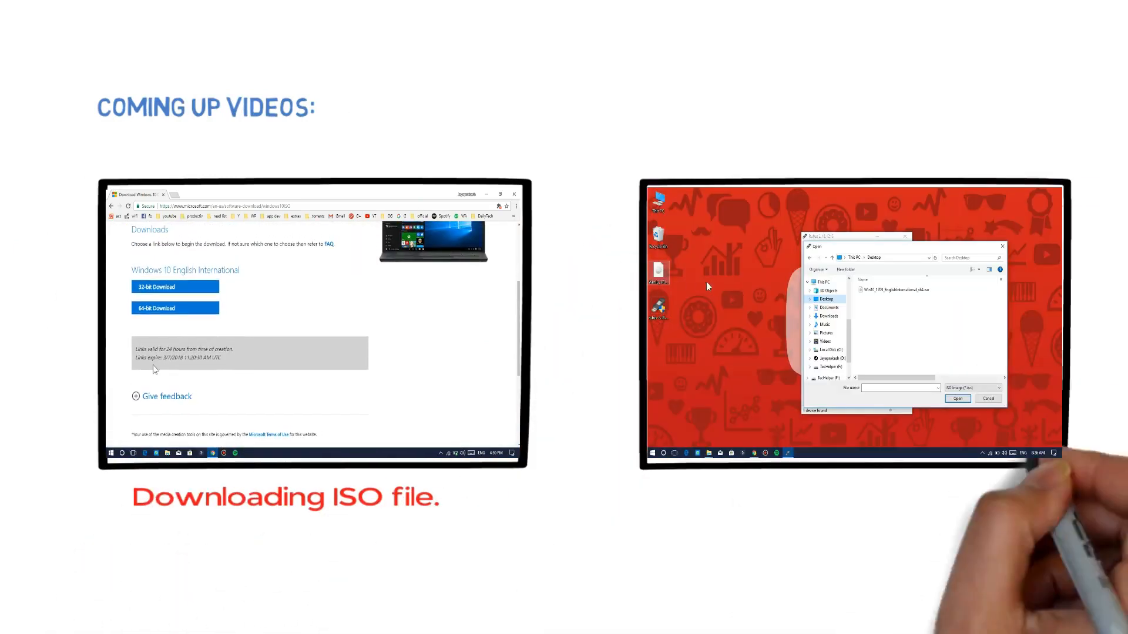
left_click(895, 290)
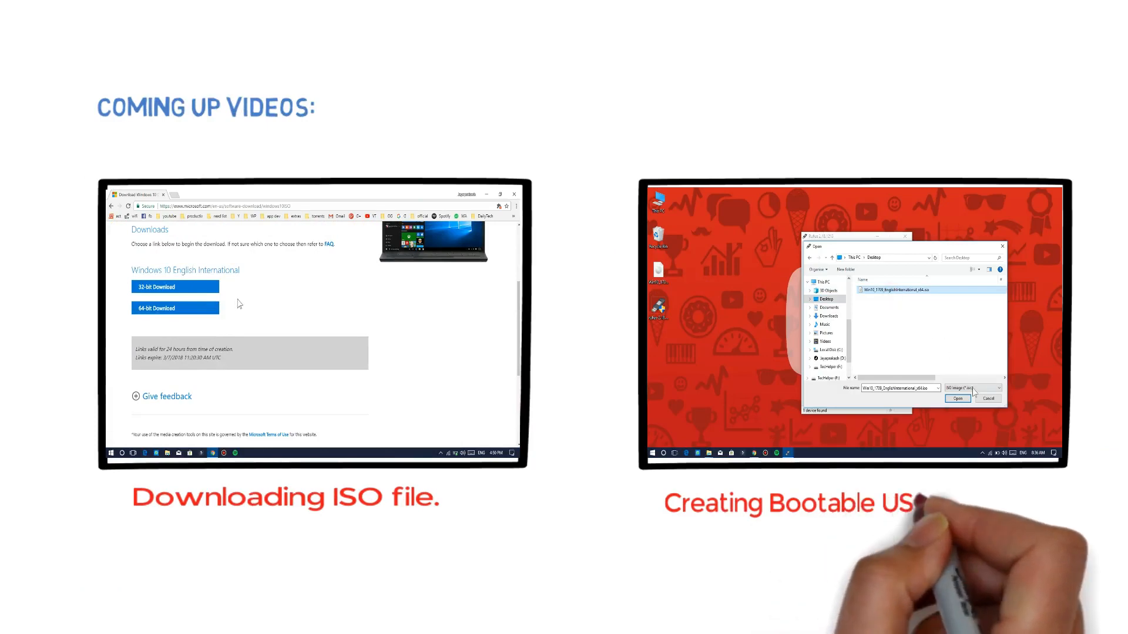